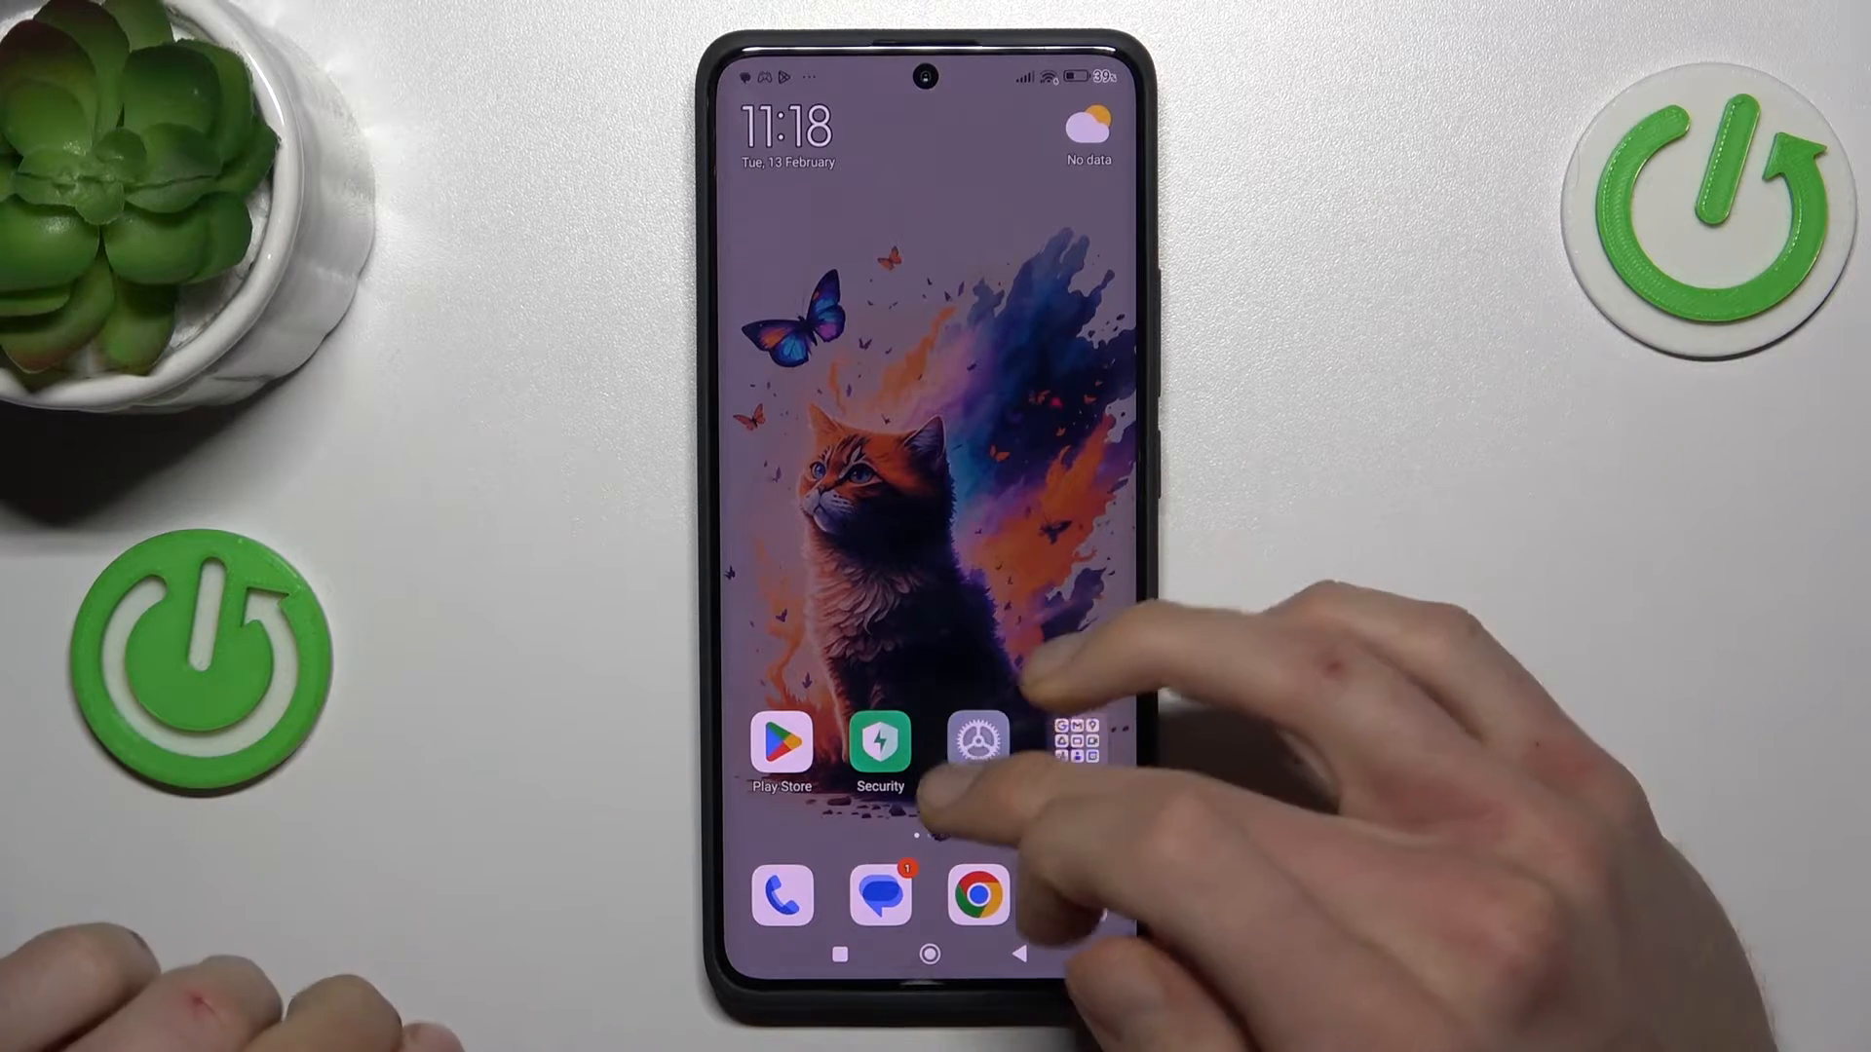
- Launch the Settings app from its home screen icon
left_click(977, 740)
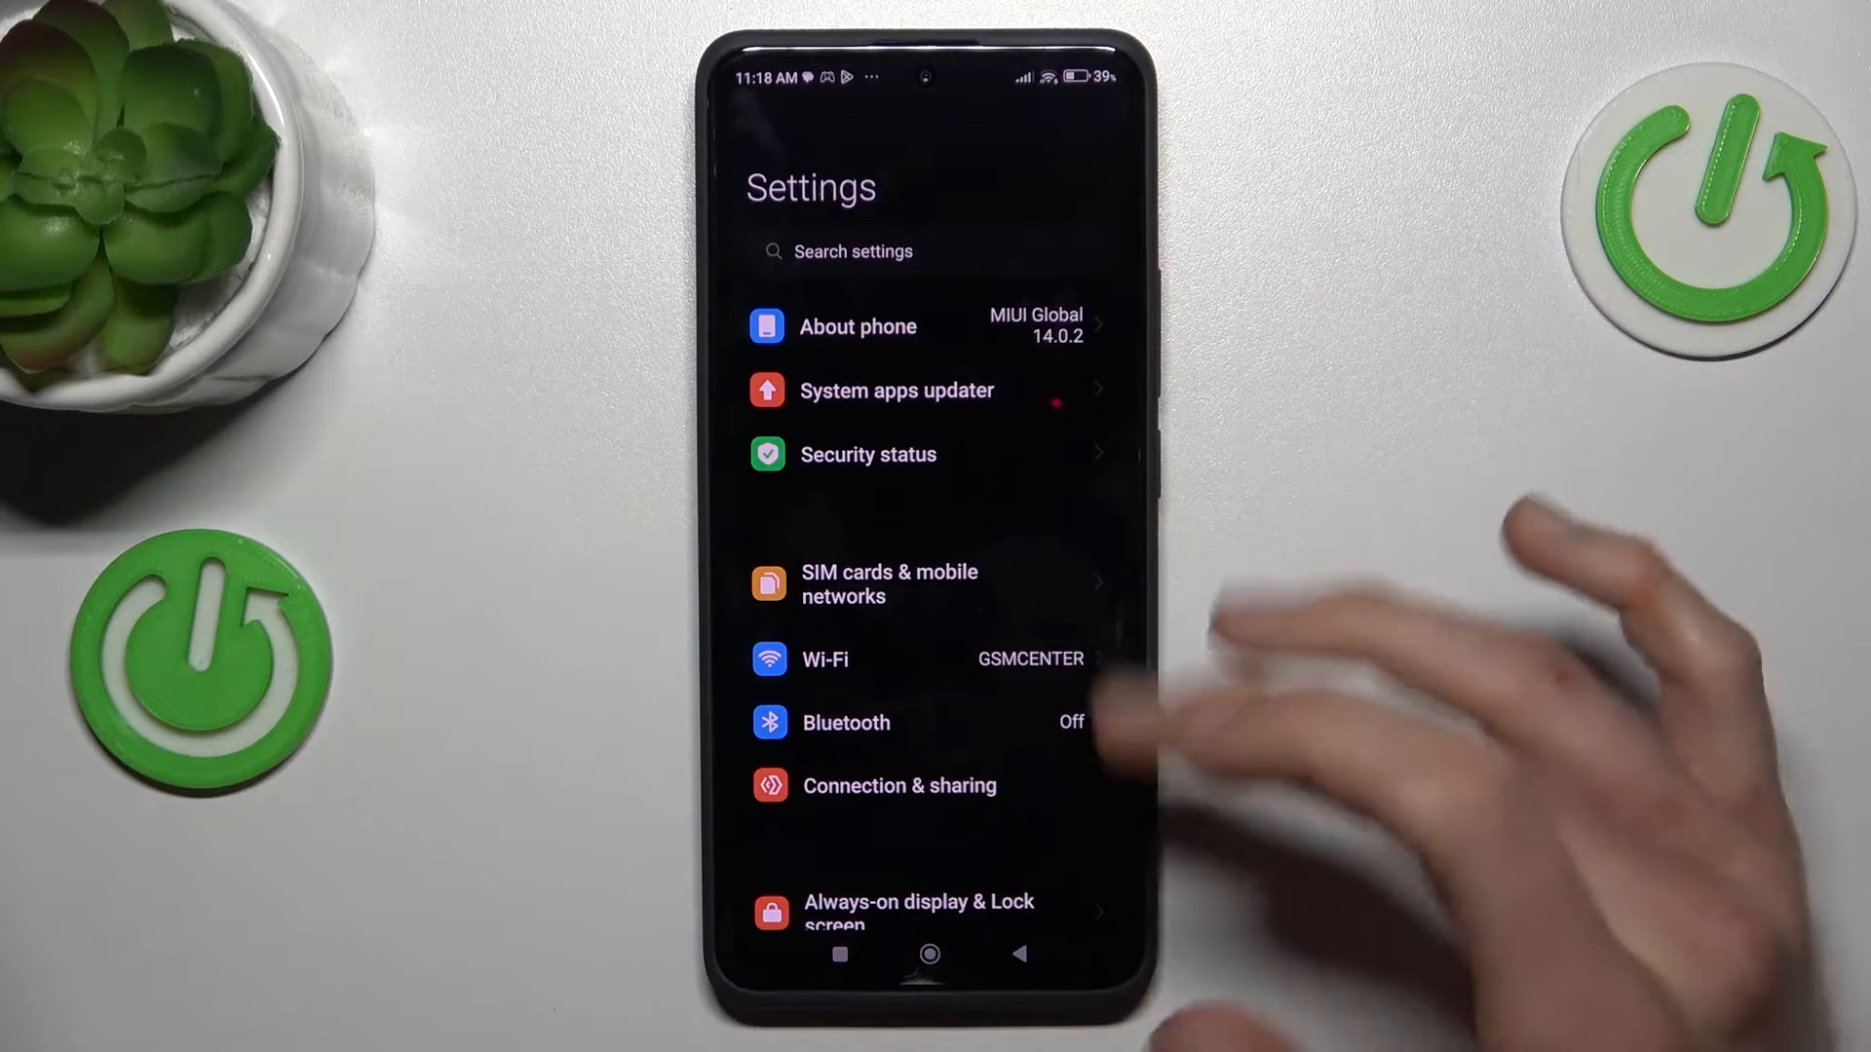
- Scroll through the Settings list before taking the screenshot of the top
scroll("down", 3)
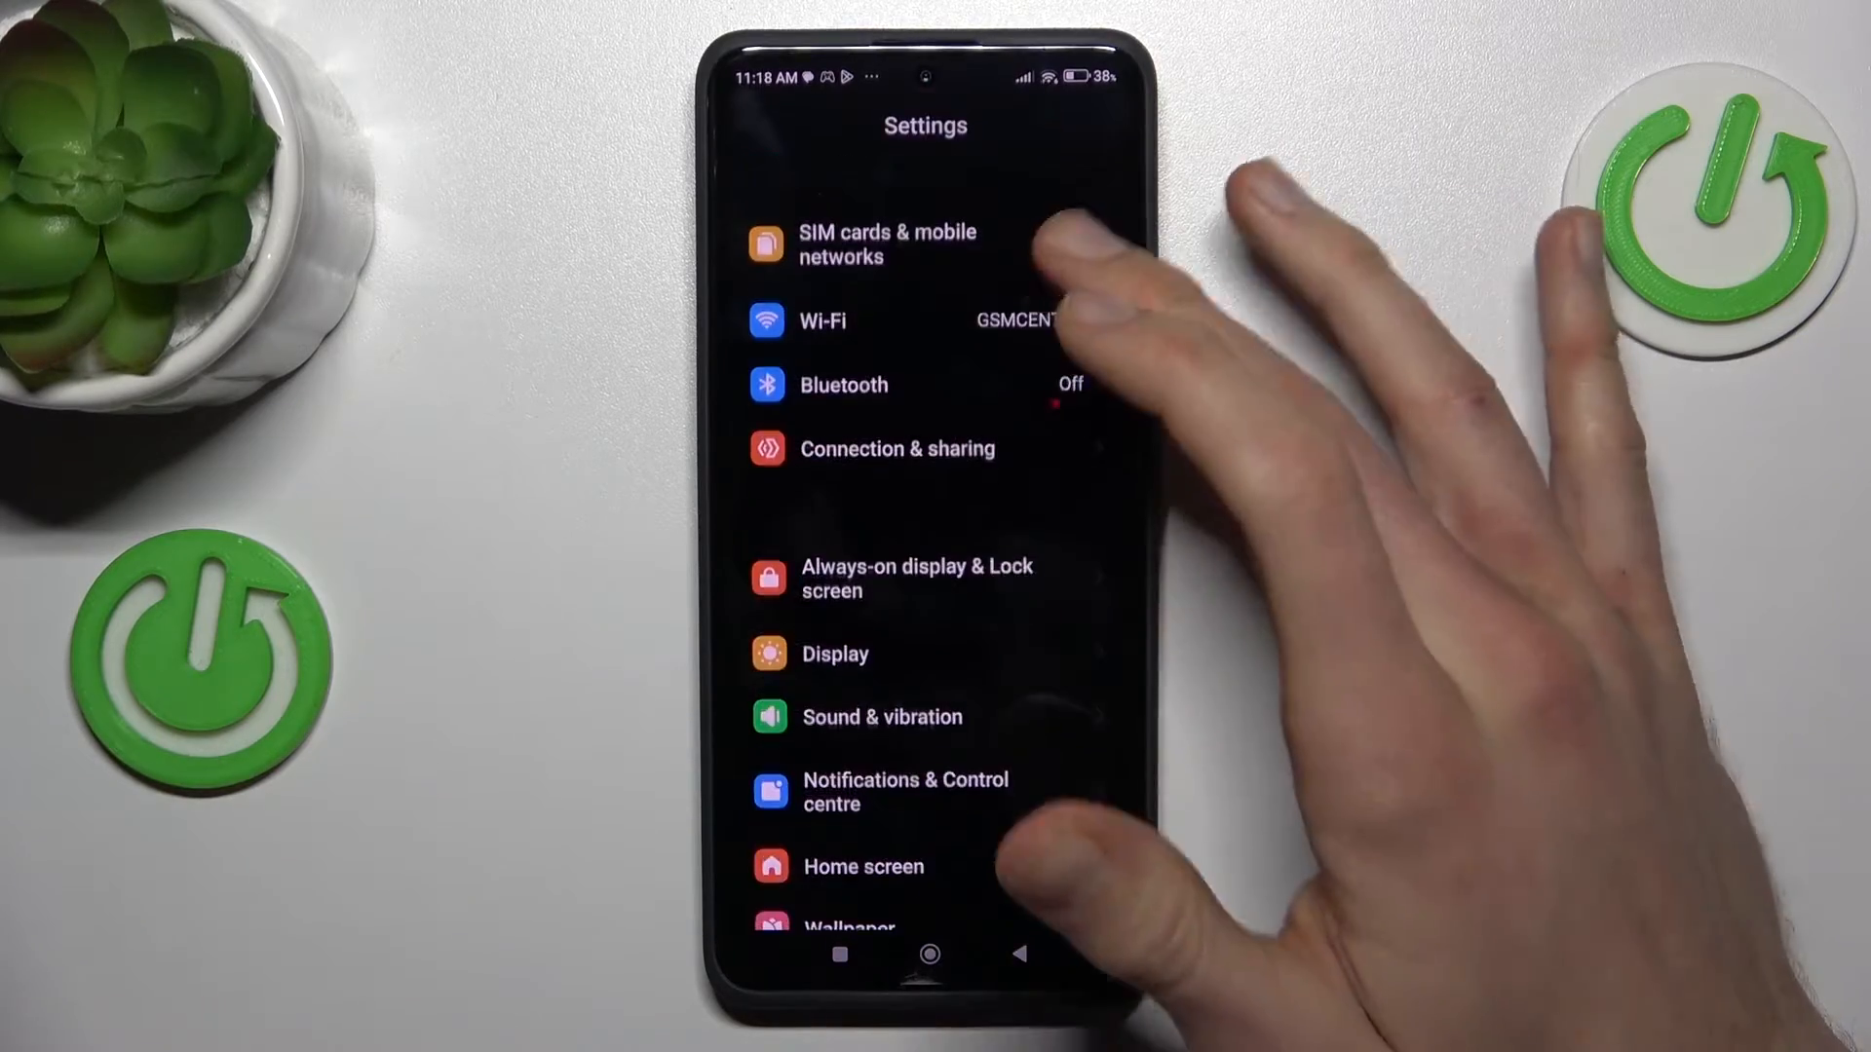
scroll("down", 3)
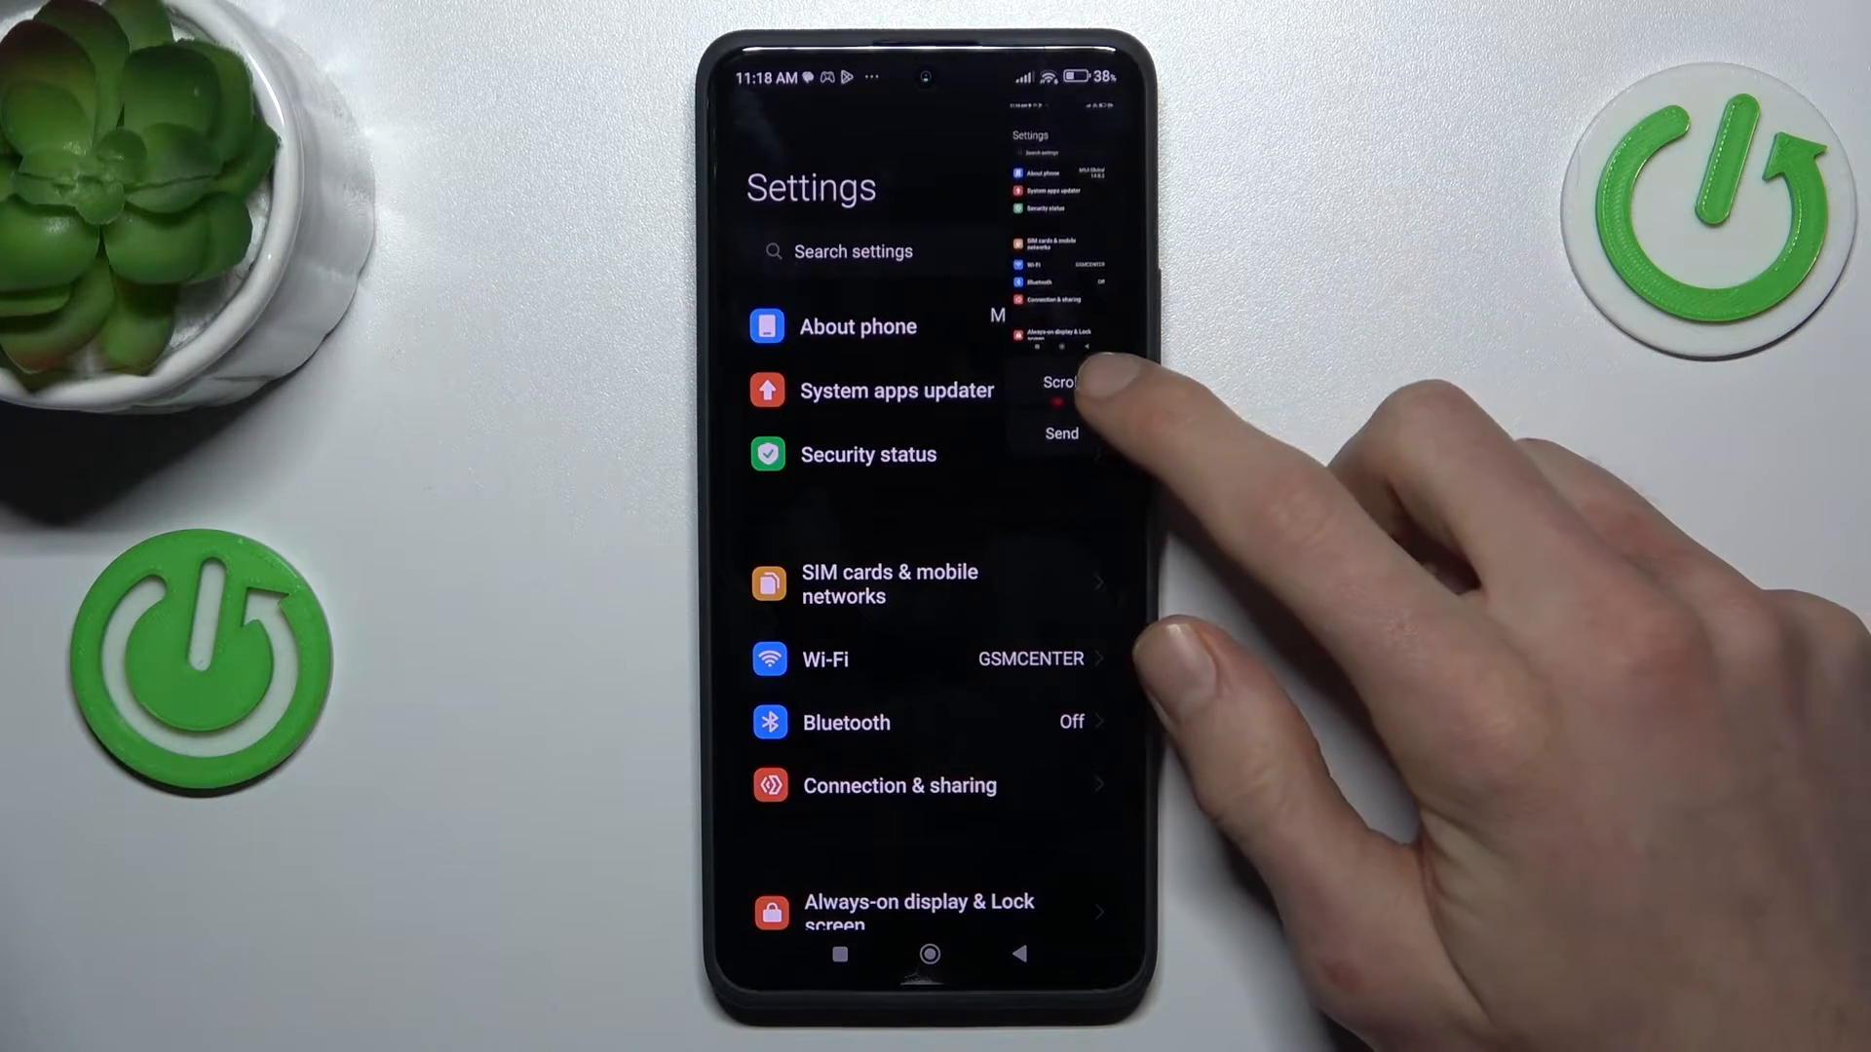
- Extend the screenshot into a scrolling capture down to Additional settings and finish it
left_click(1061, 383)
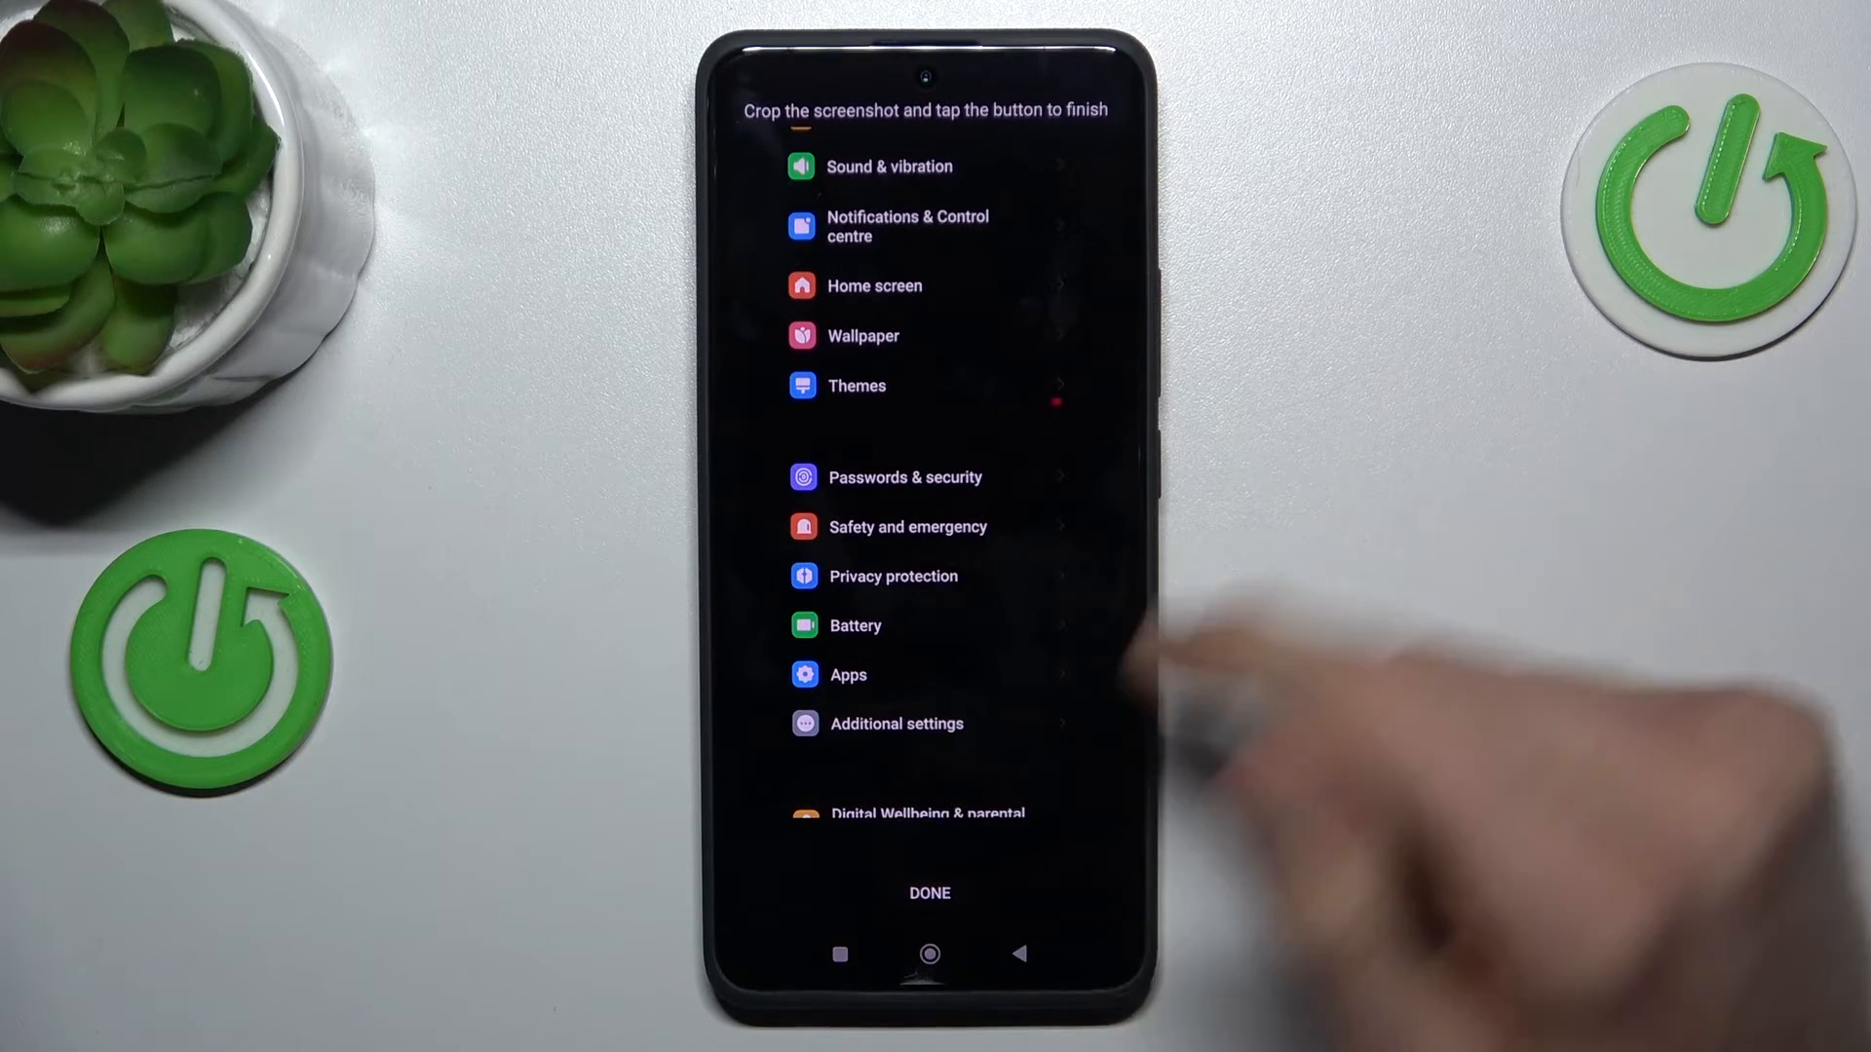
left_click(930, 893)
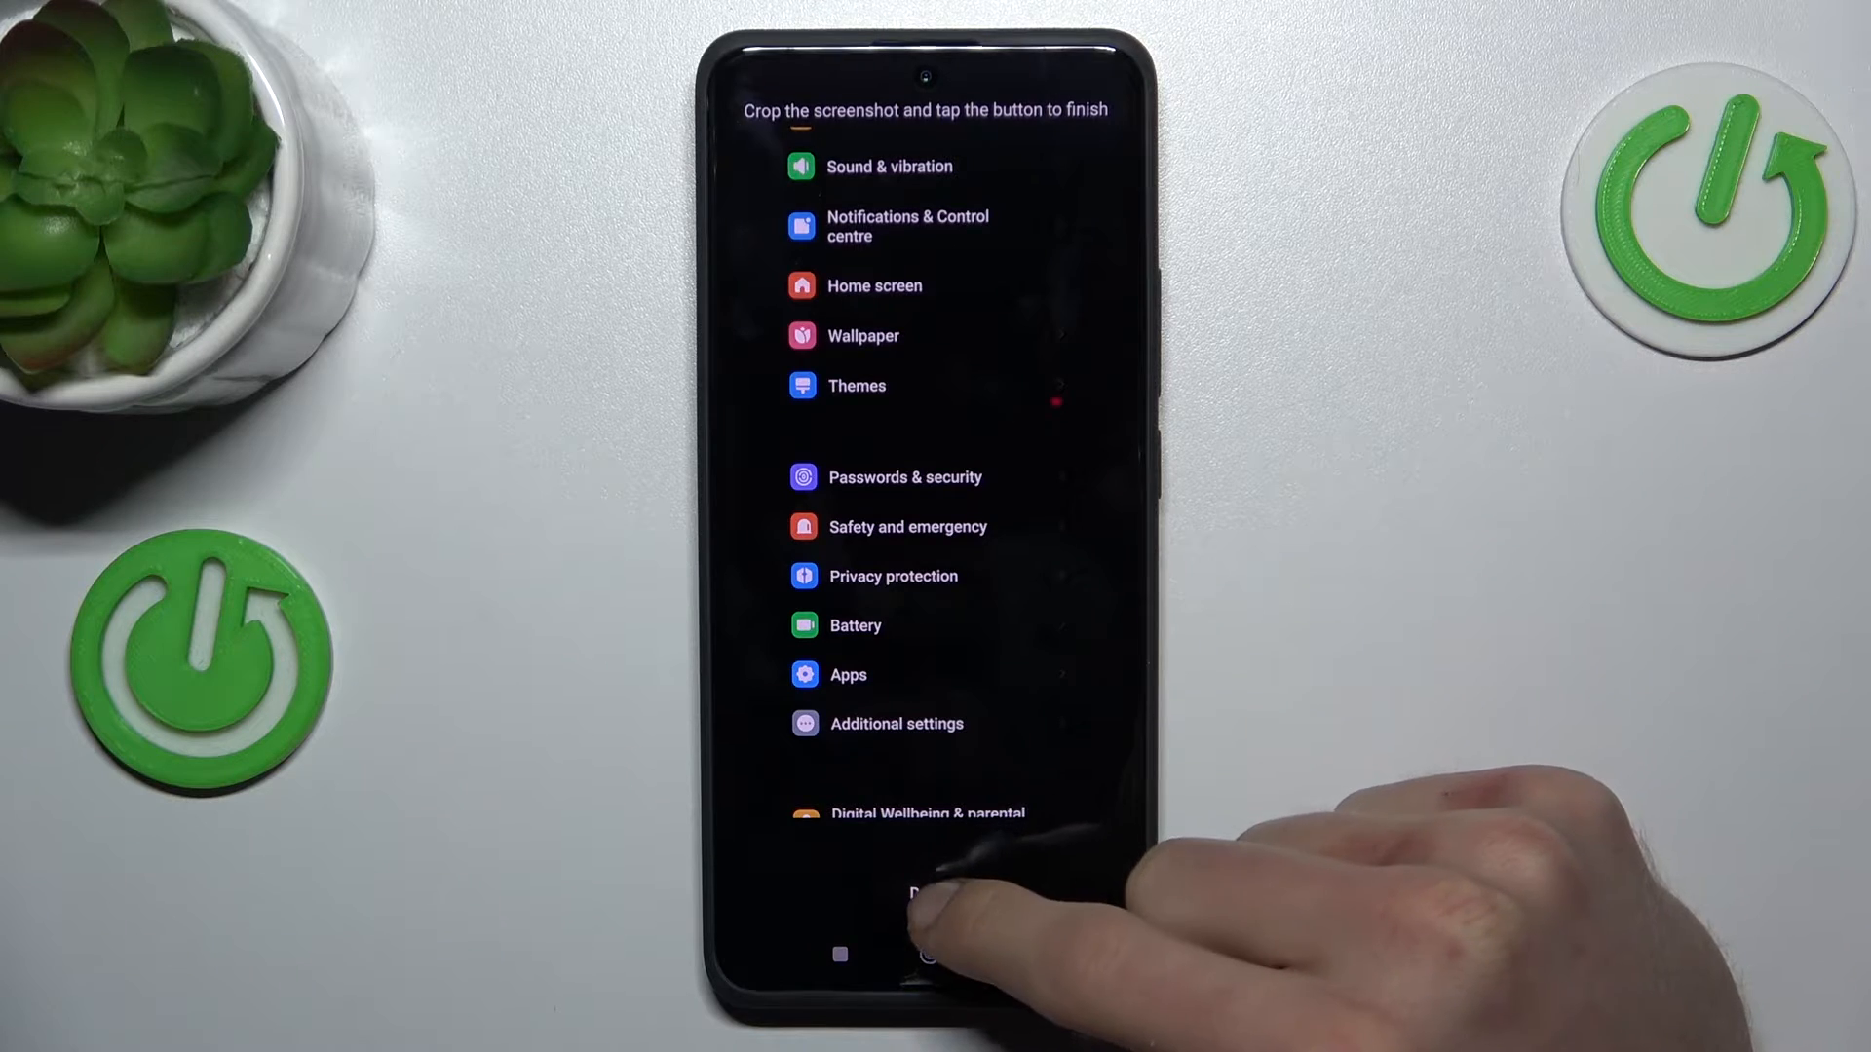
left_click(930, 895)
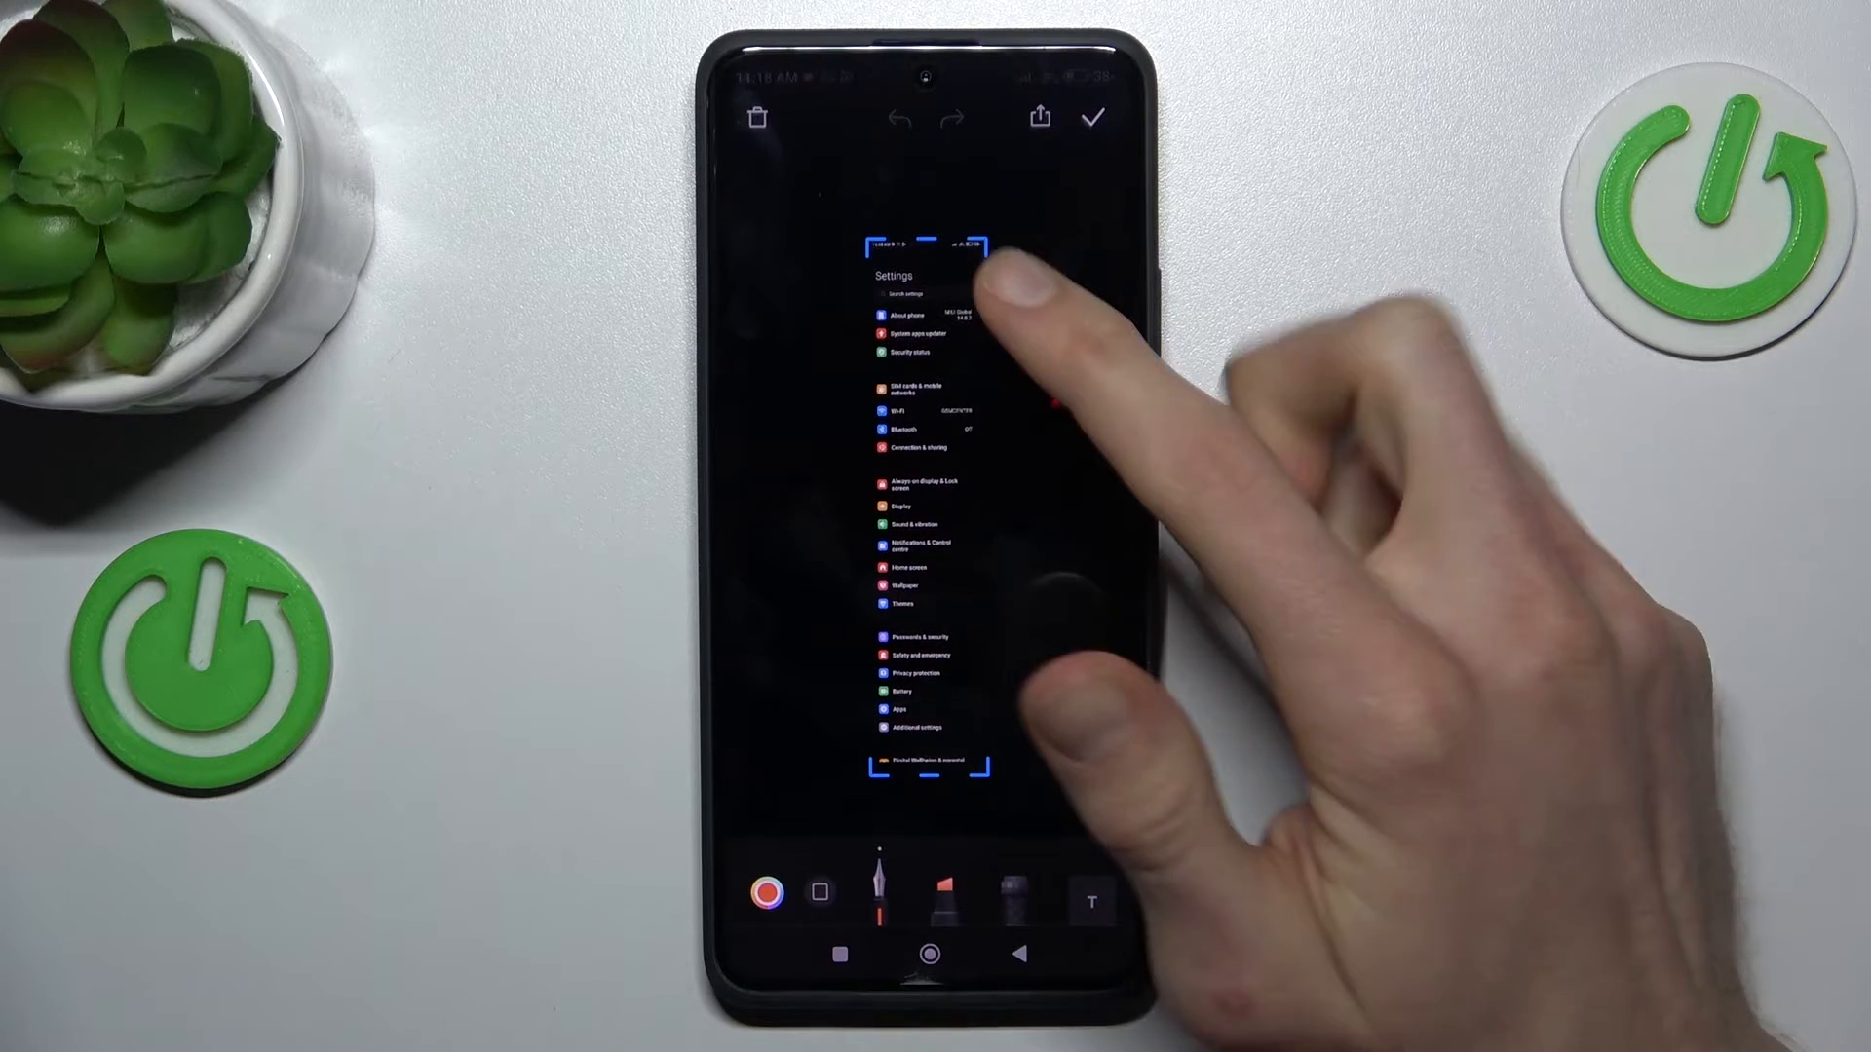